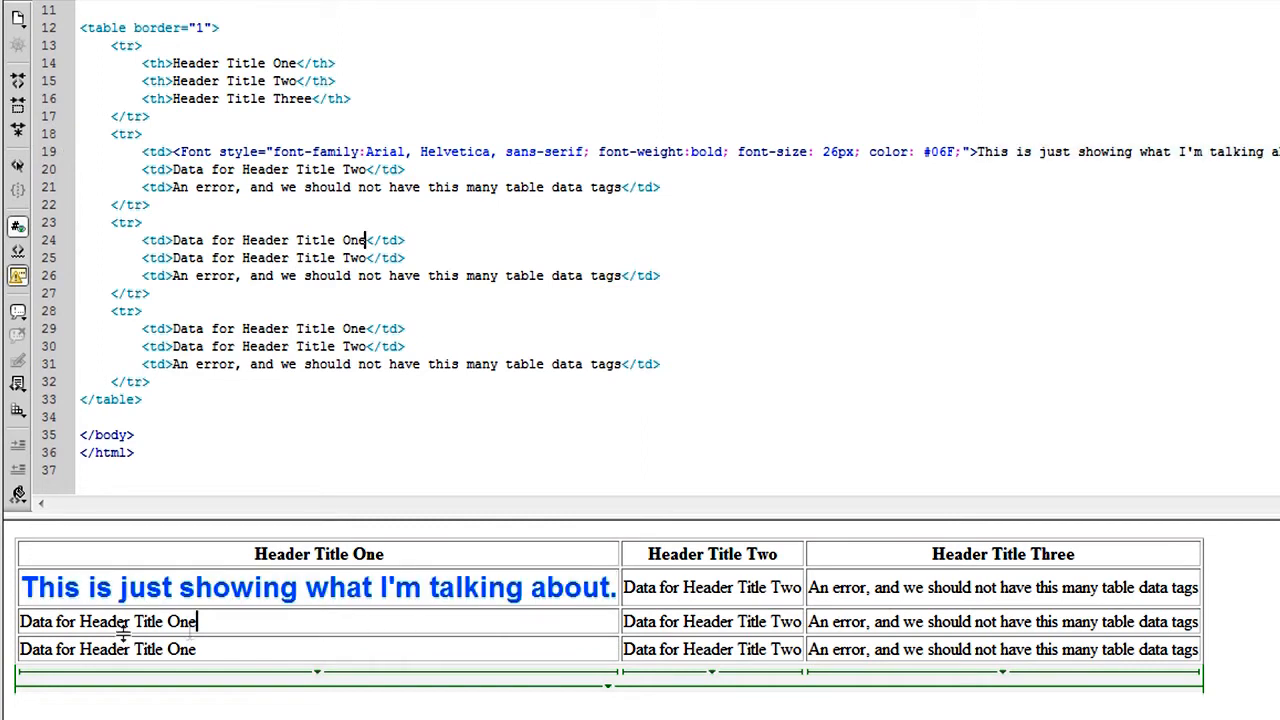
mouse_move(250, 610)
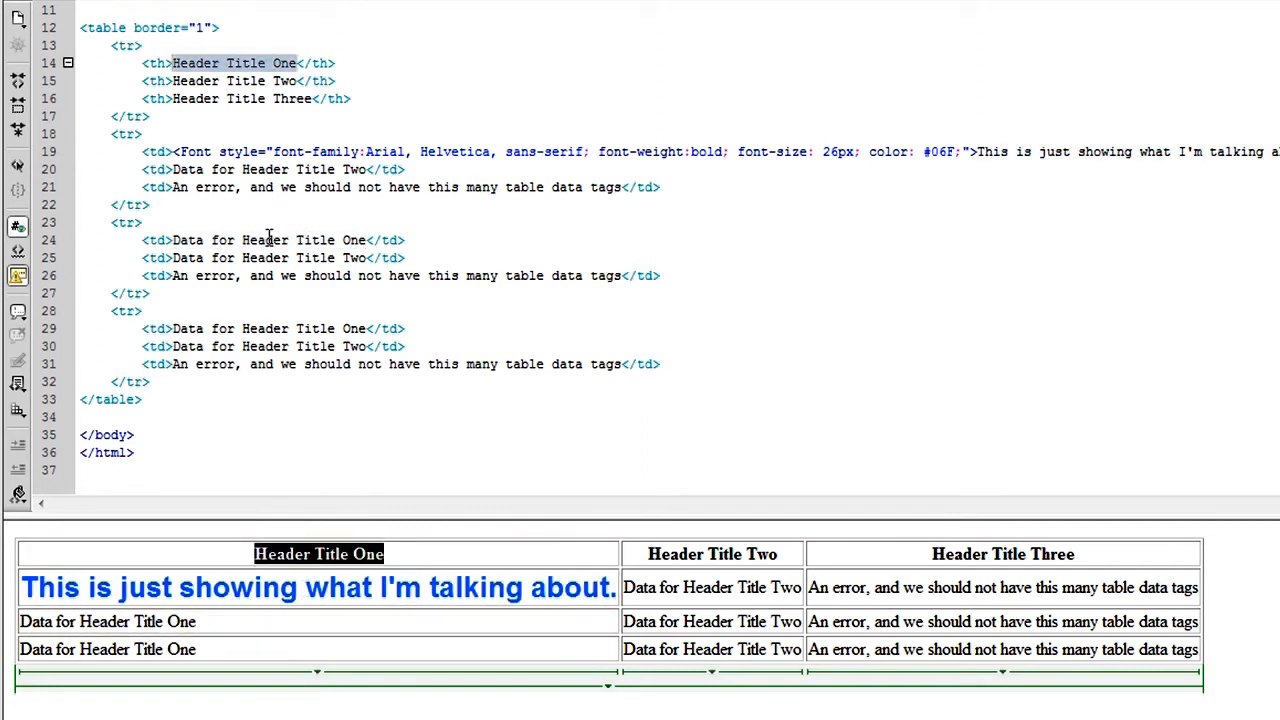
Step: Start an align="center" attribute in the first data cell's <td> tag of the second row
left_click(368, 240)
type(" align=\"cente")
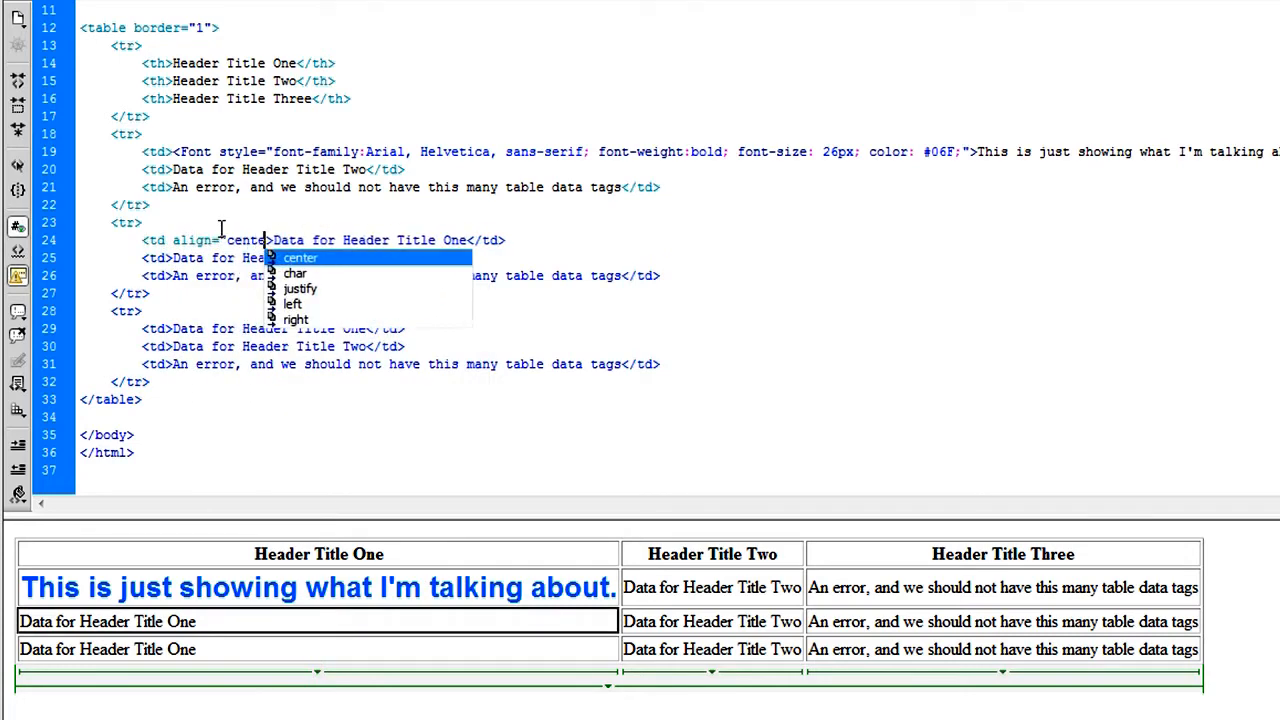
Step: Complete align="center" on the cell and confirm its text appears centered in Design view
left_click(300, 256)
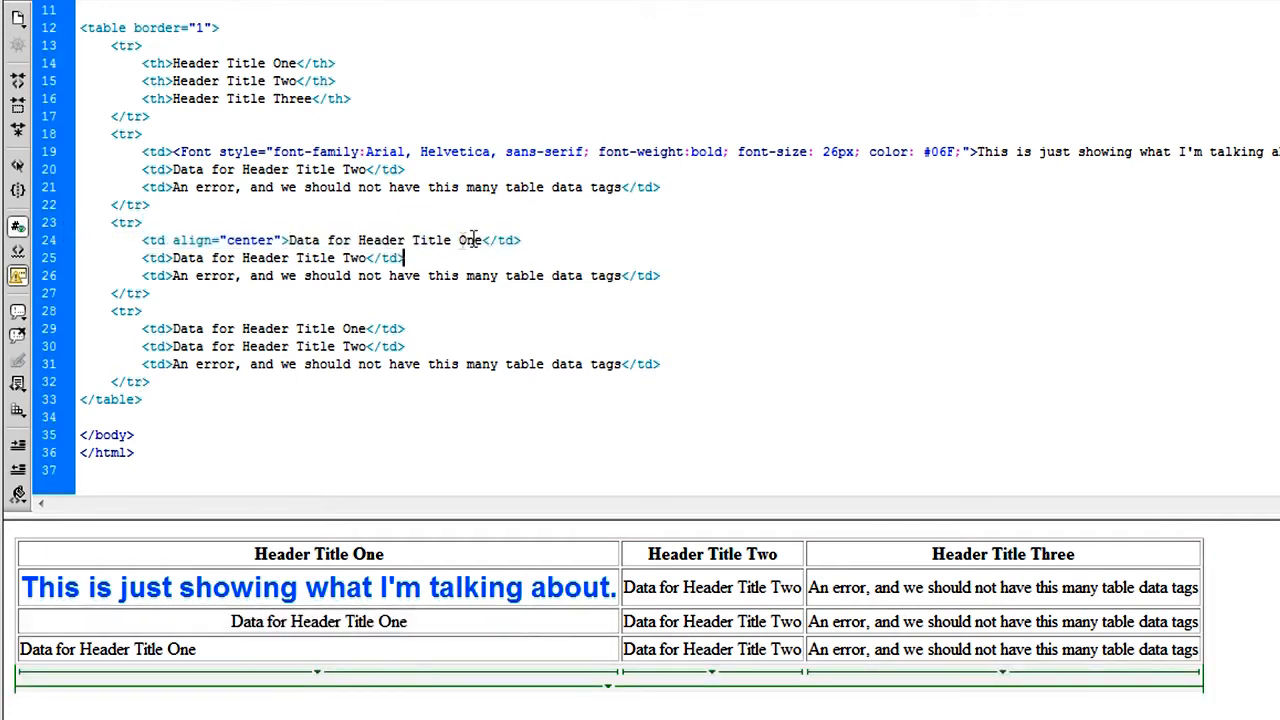
double_click(380, 240)
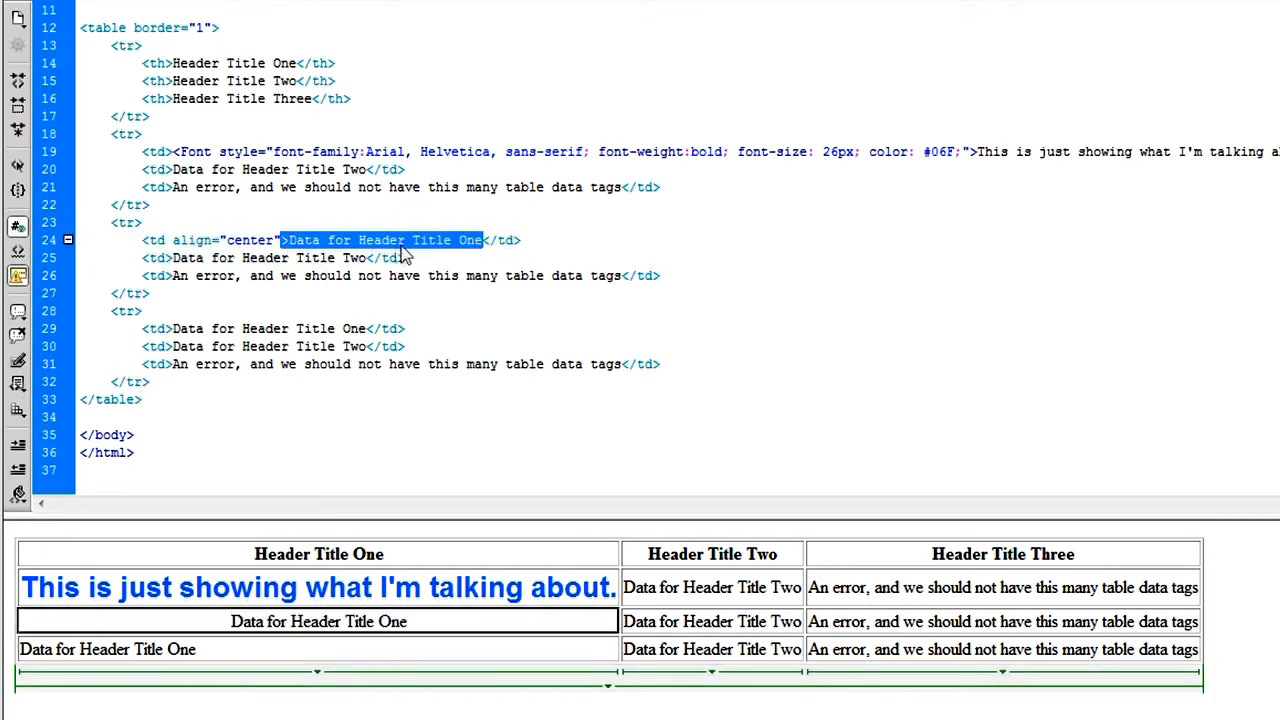
left_click(332, 240)
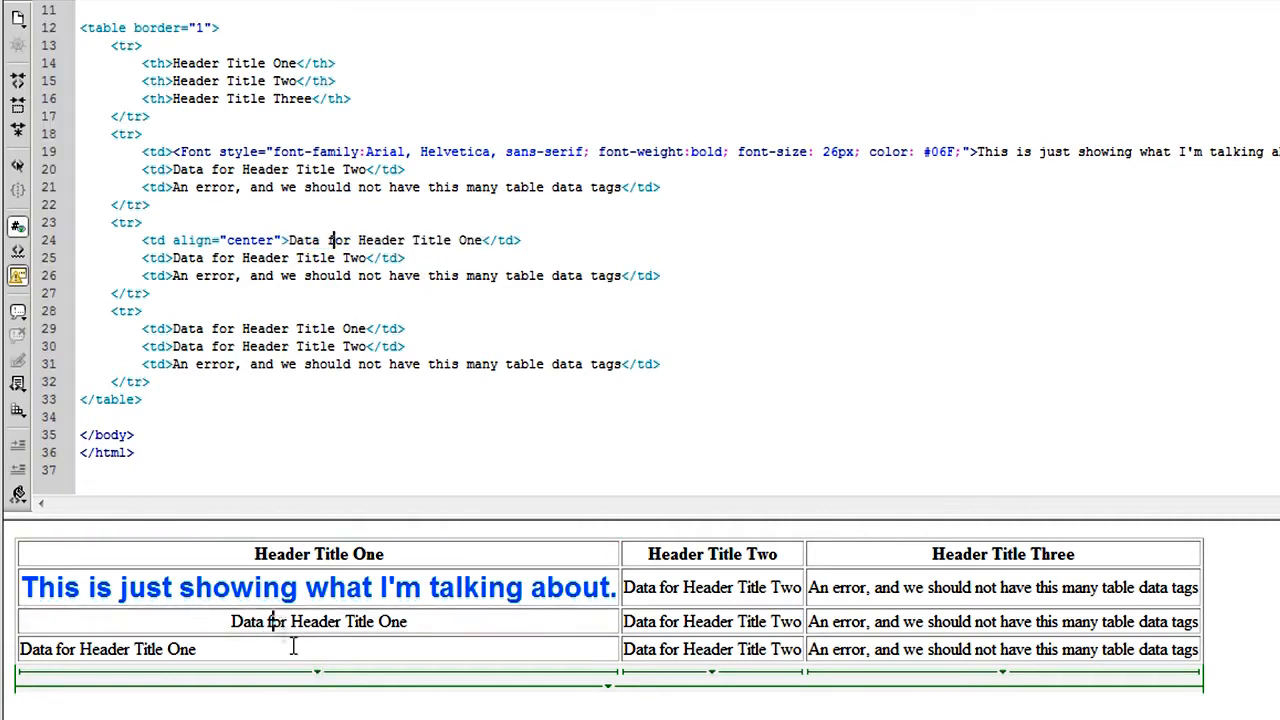
double_click(318, 620)
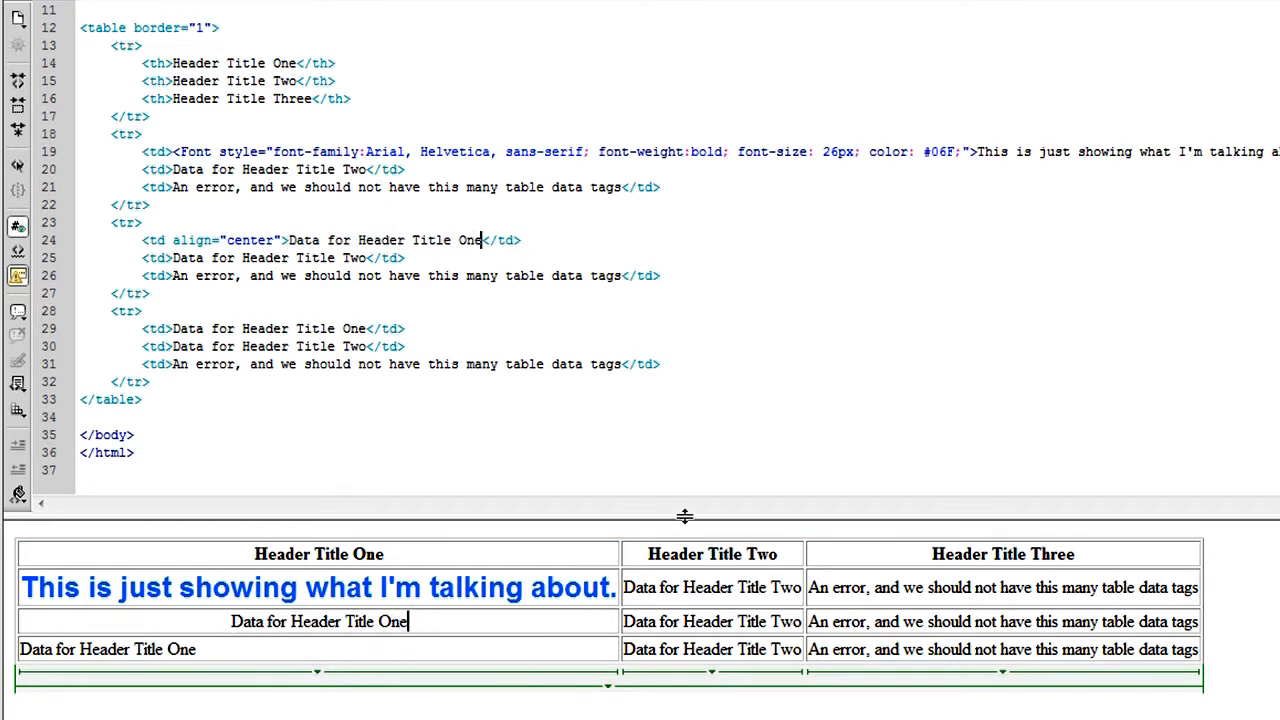
mouse_move(270, 412)
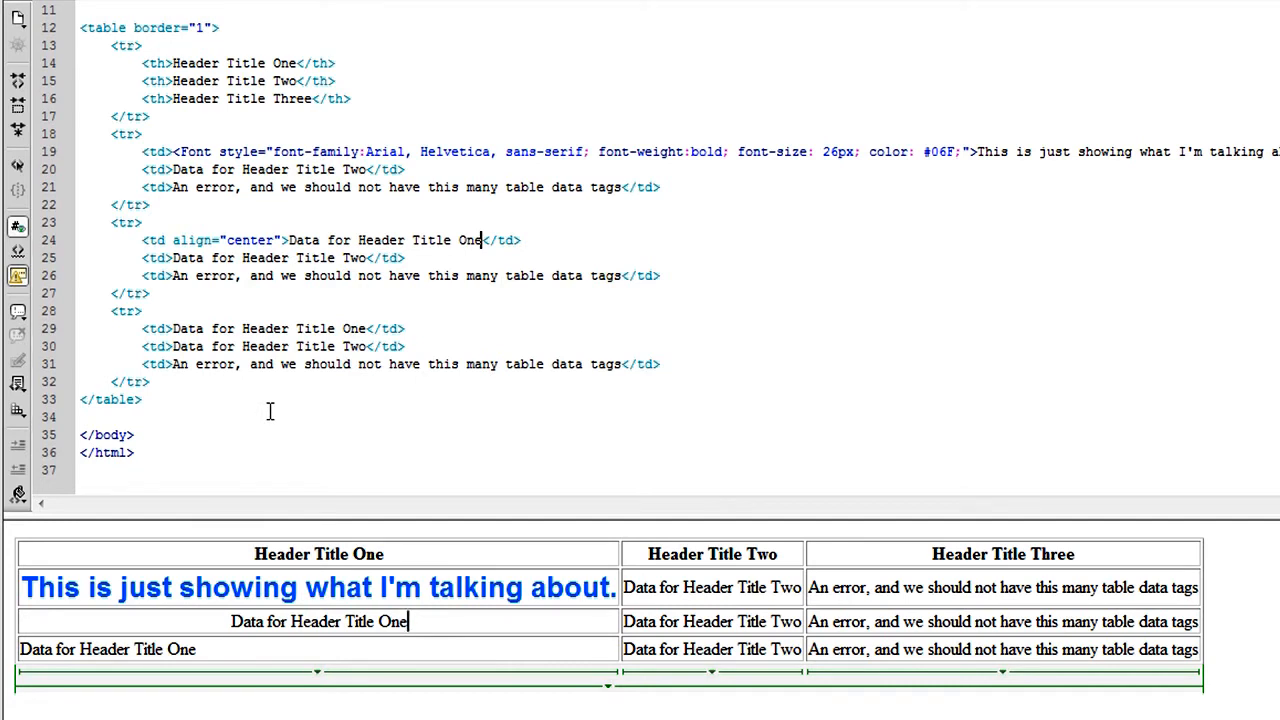
left_click(142, 400)
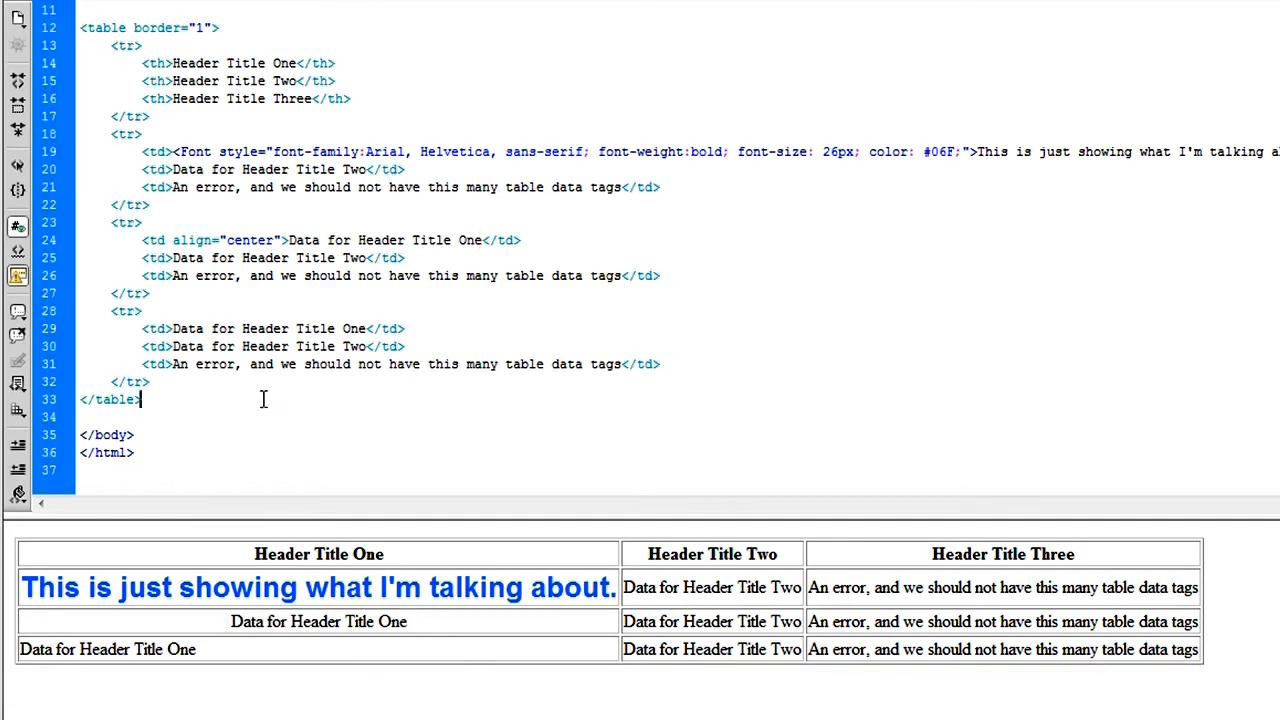
scroll("up", 3)
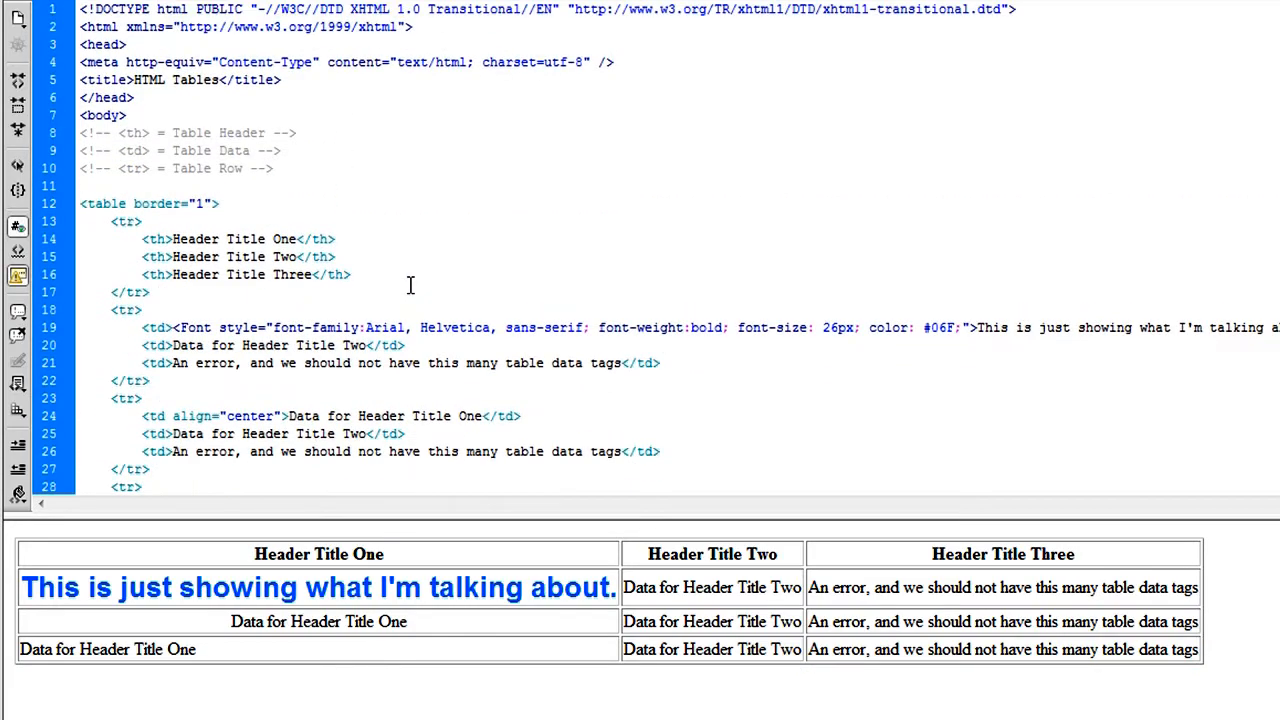
mouse_move(444, 308)
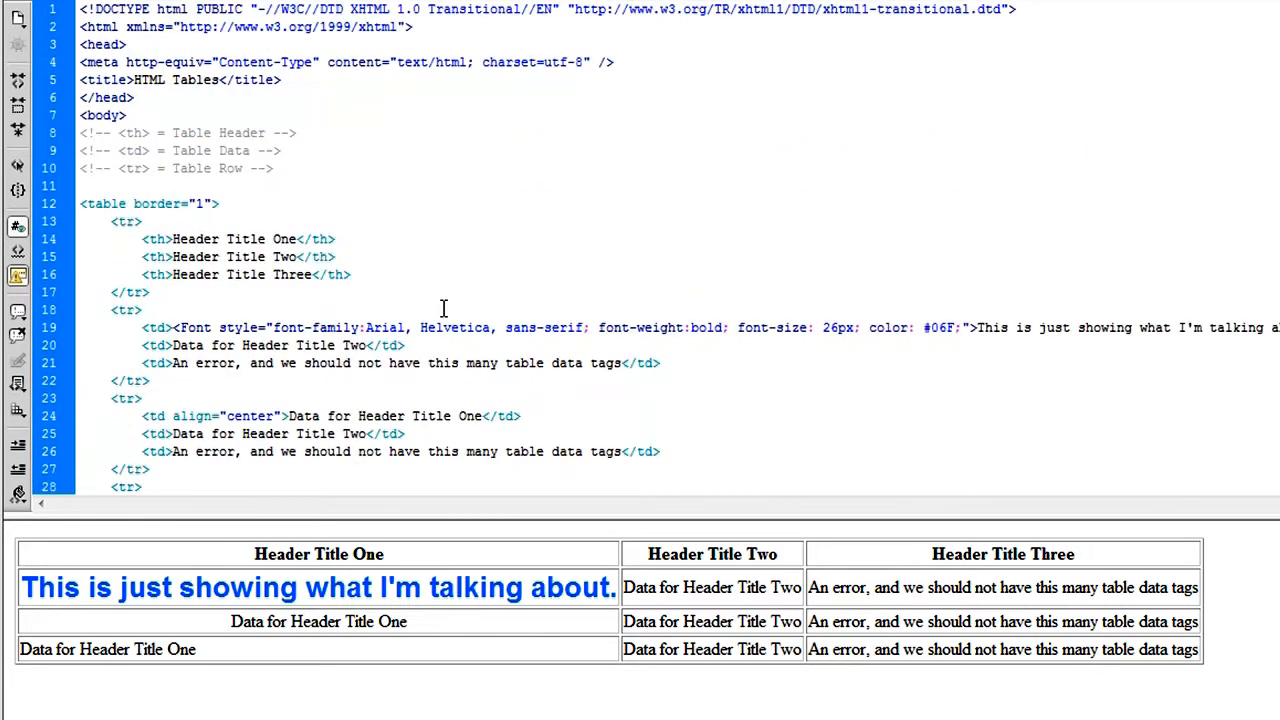
scroll("down", 3)
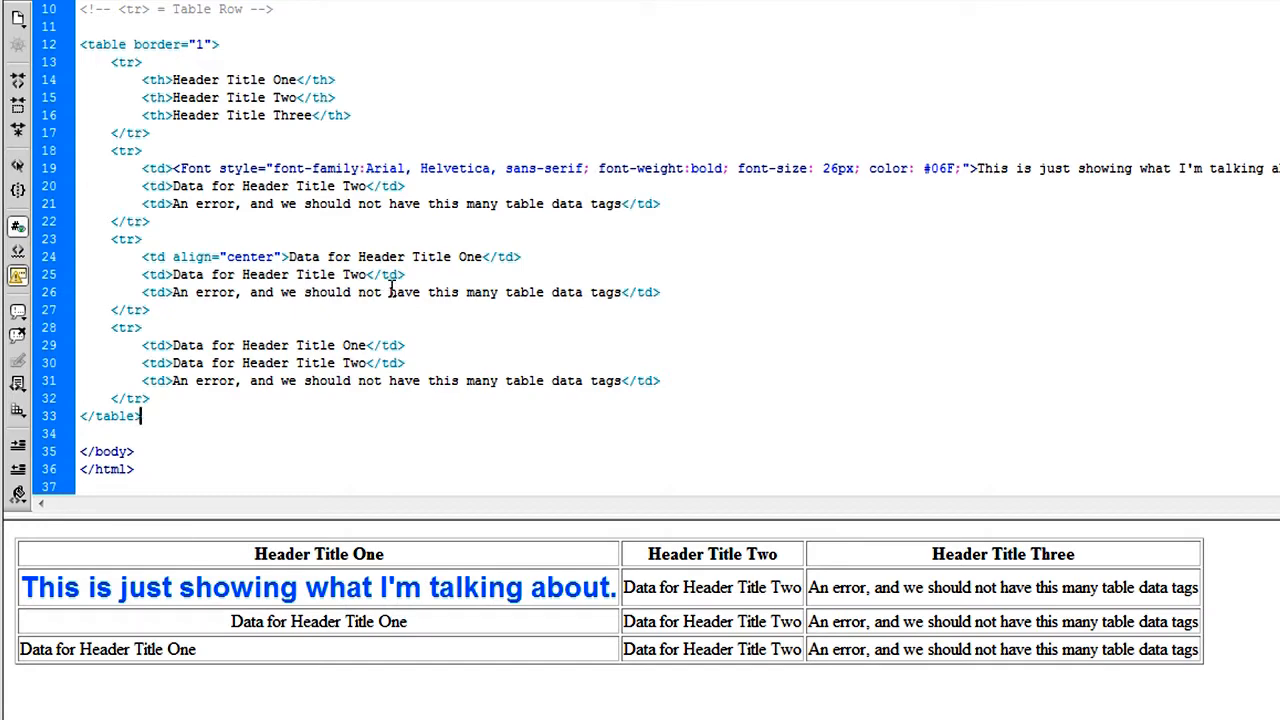
scroll("up", 3)
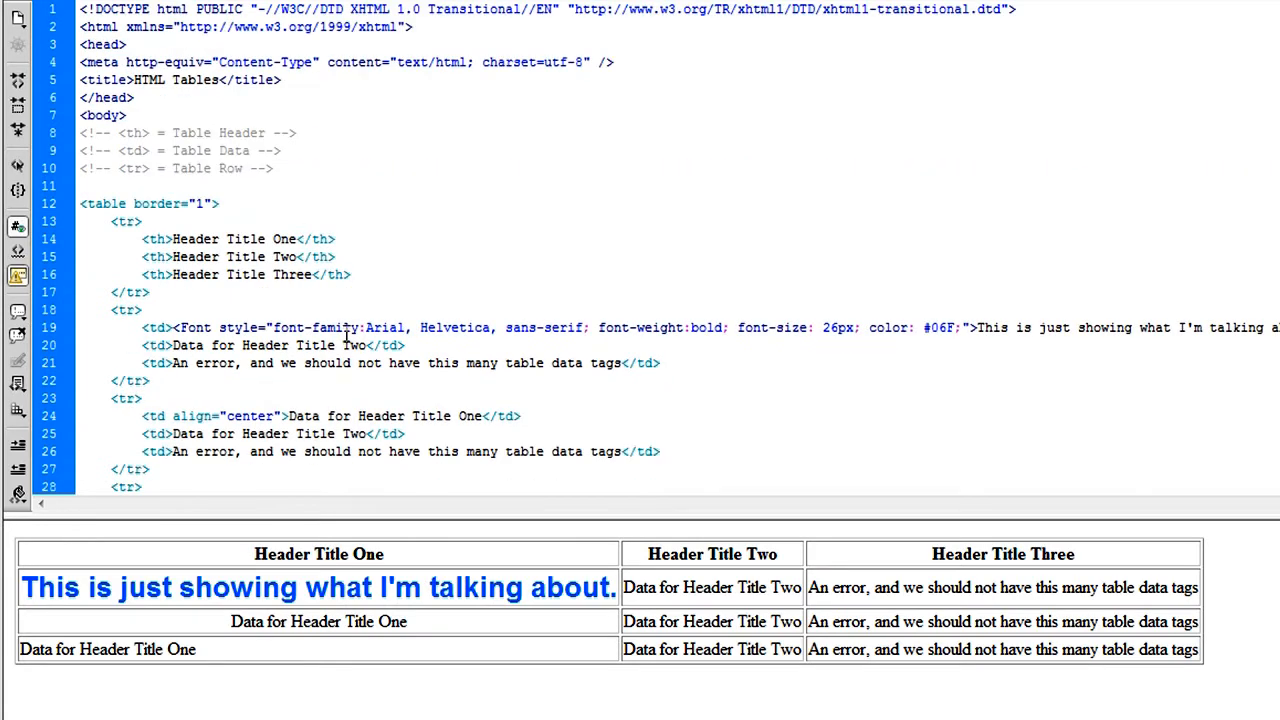
scroll("down", 3)
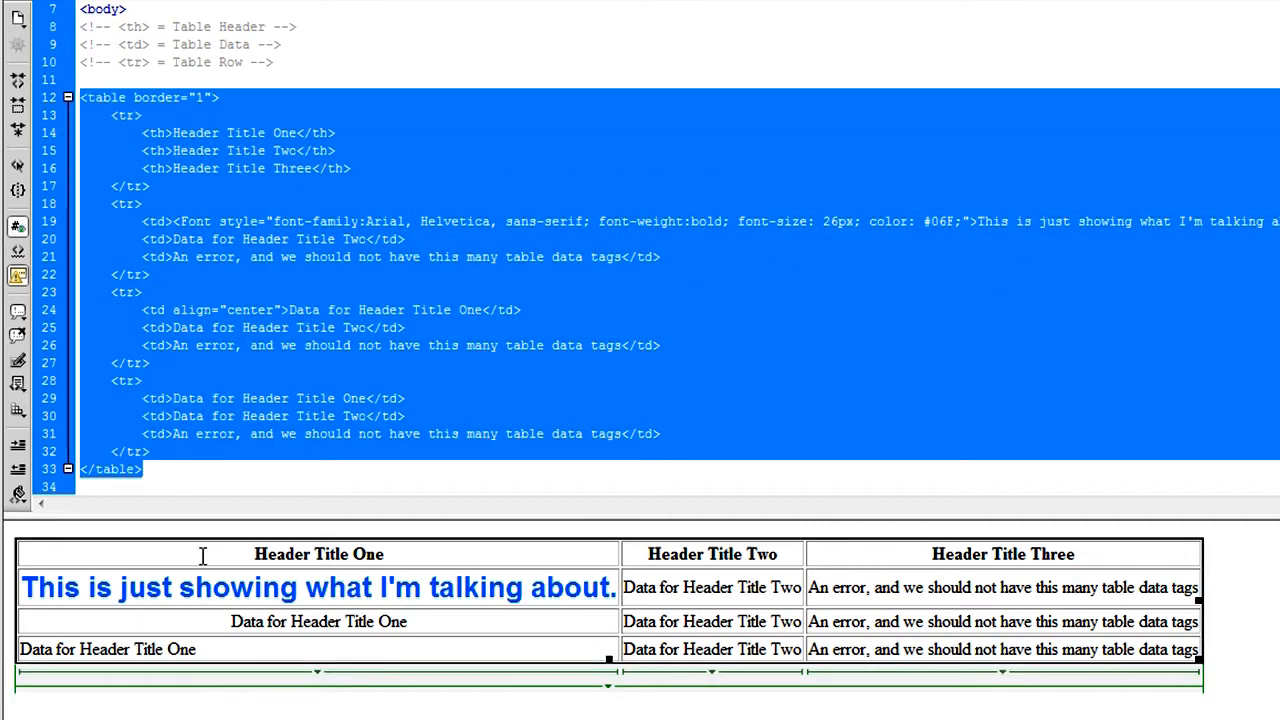
mouse_move(406, 568)
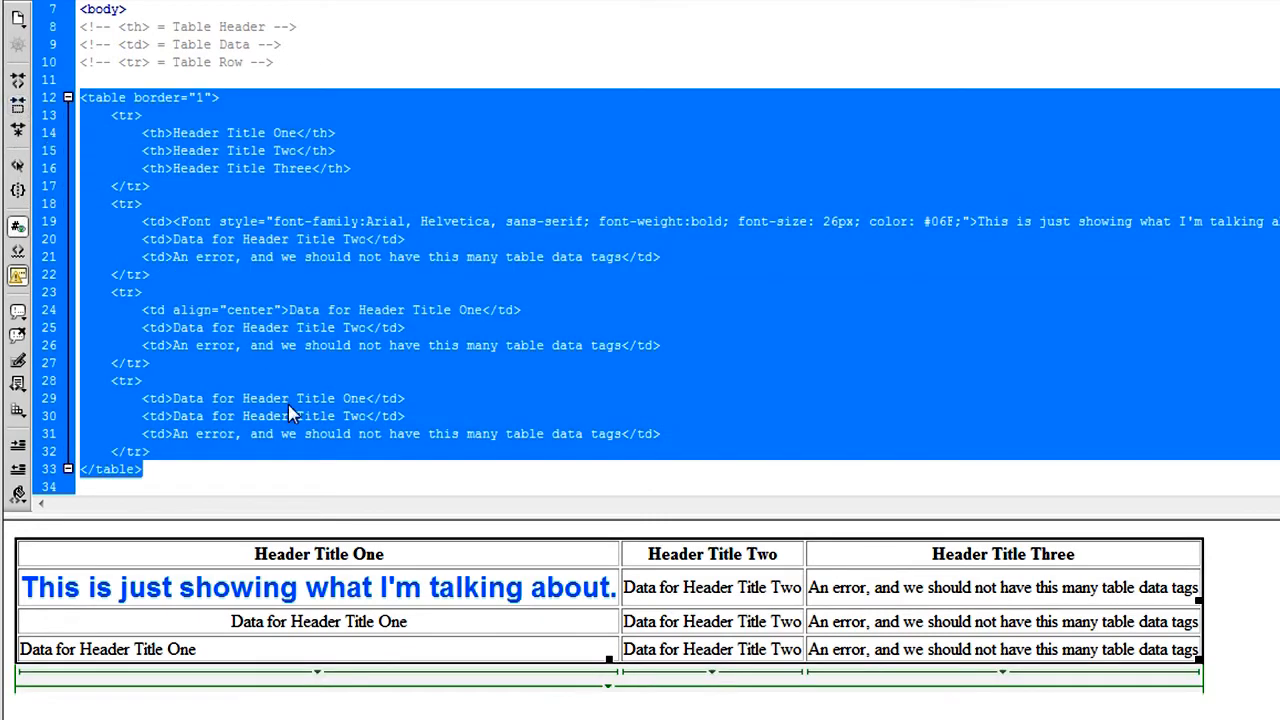
left_click(148, 468)
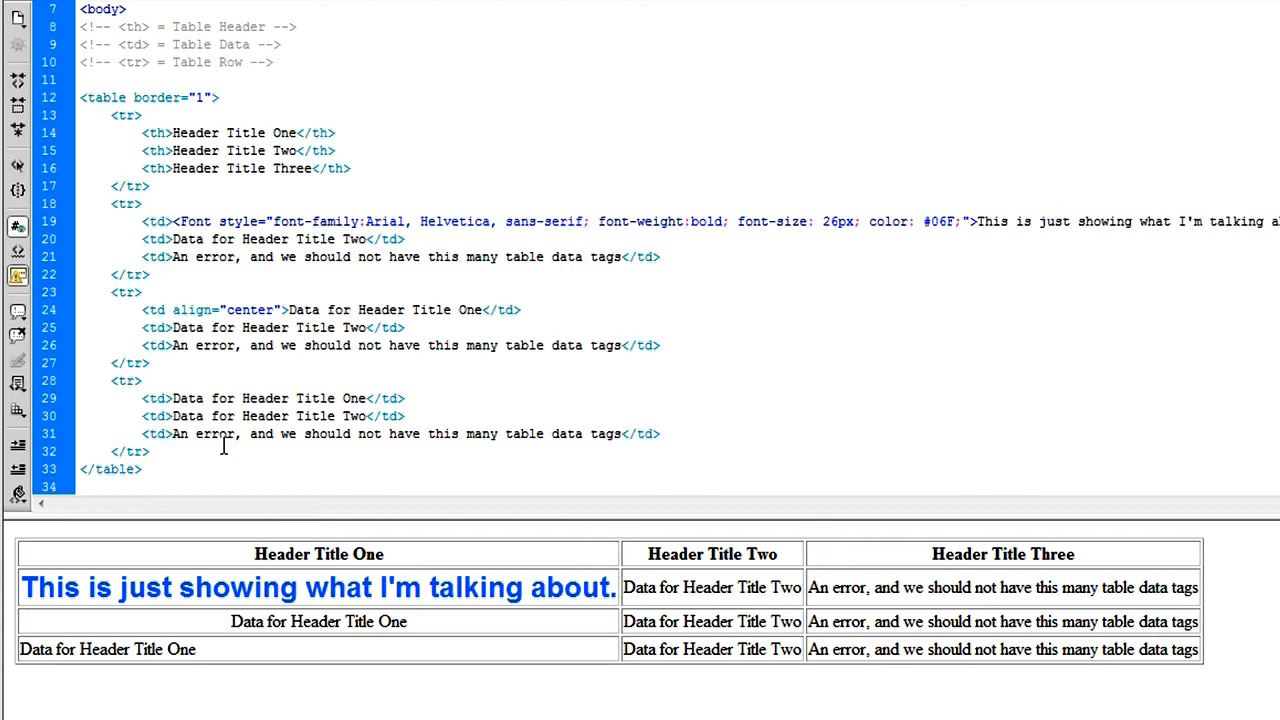
left_click(142, 468)
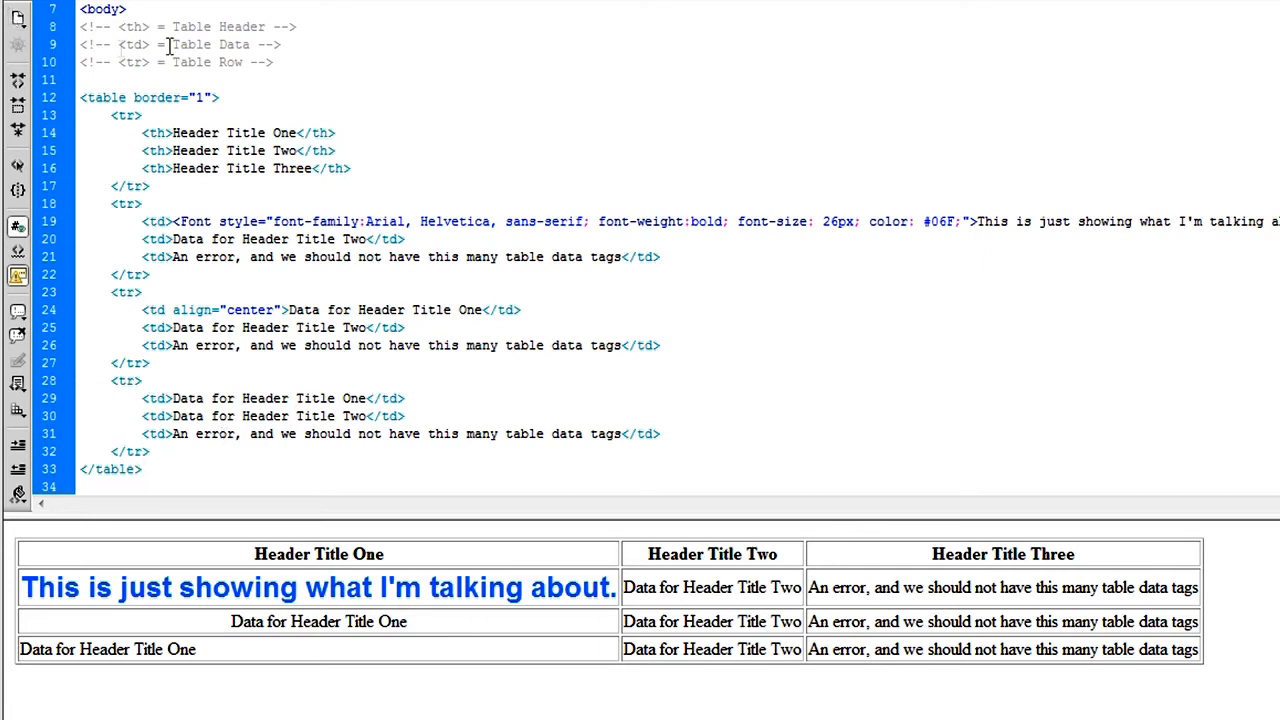
double_click(132, 26)
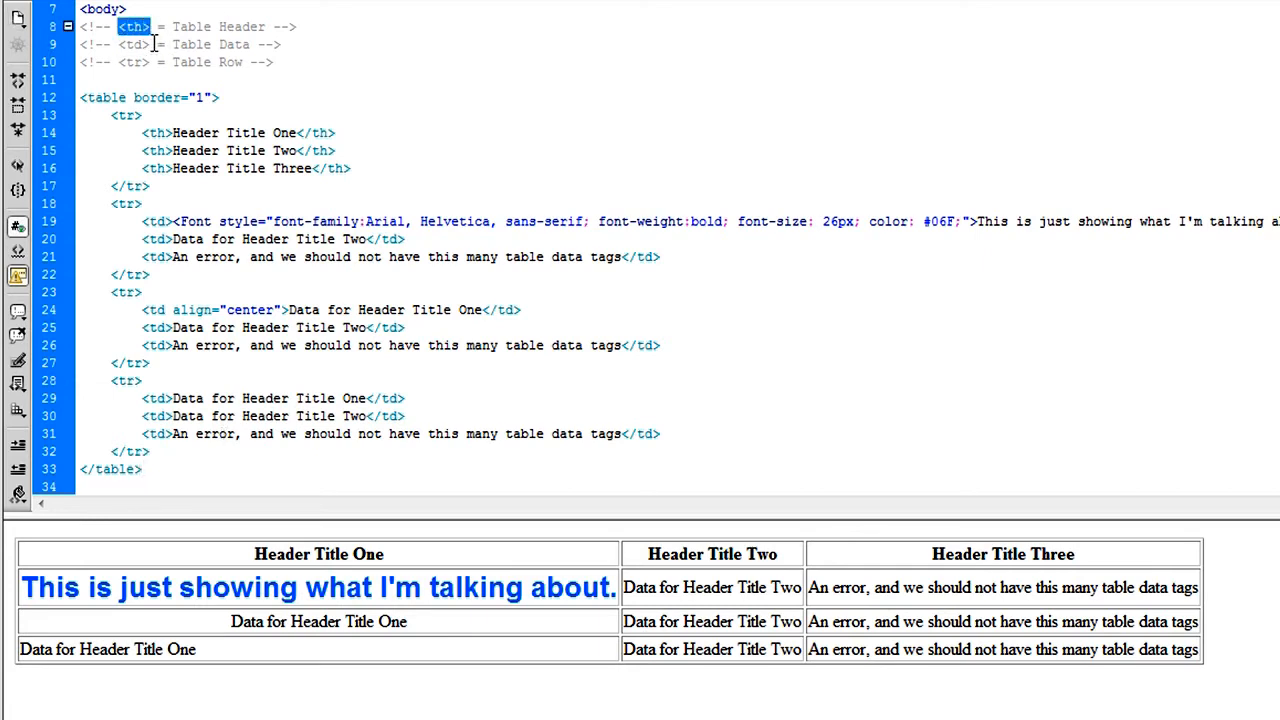
left_click(134, 44)
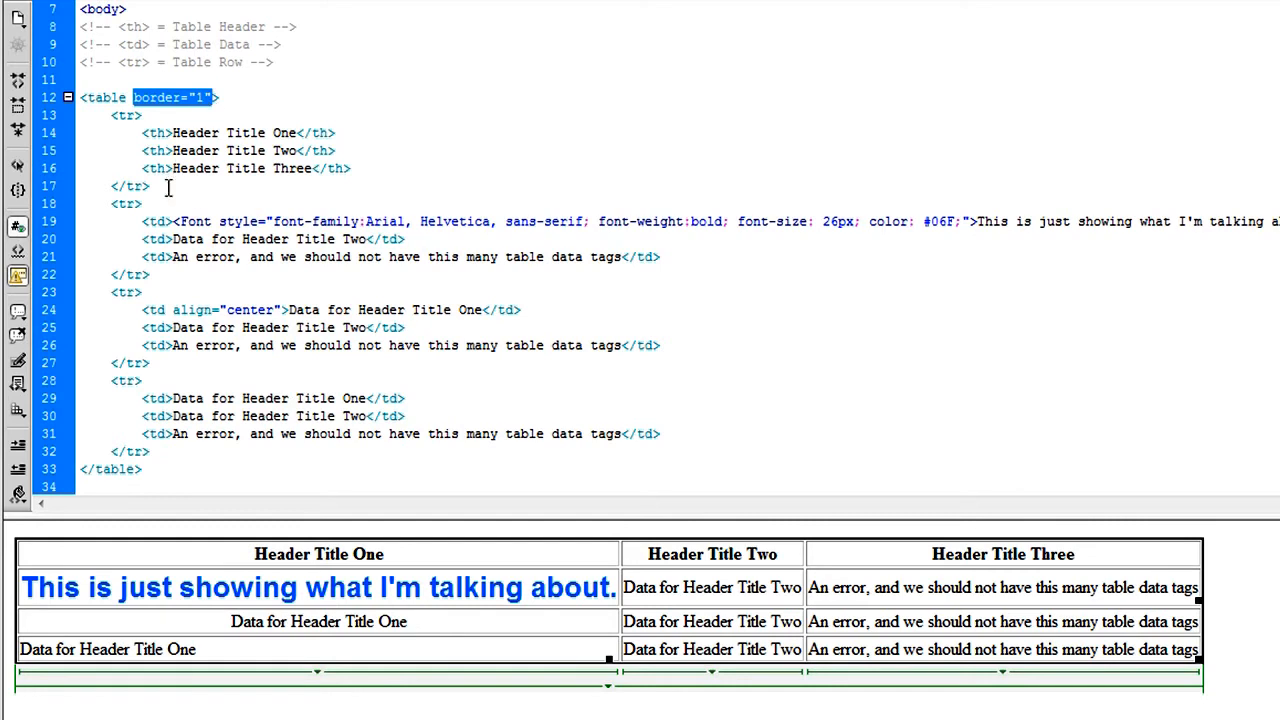
left_click(172, 220)
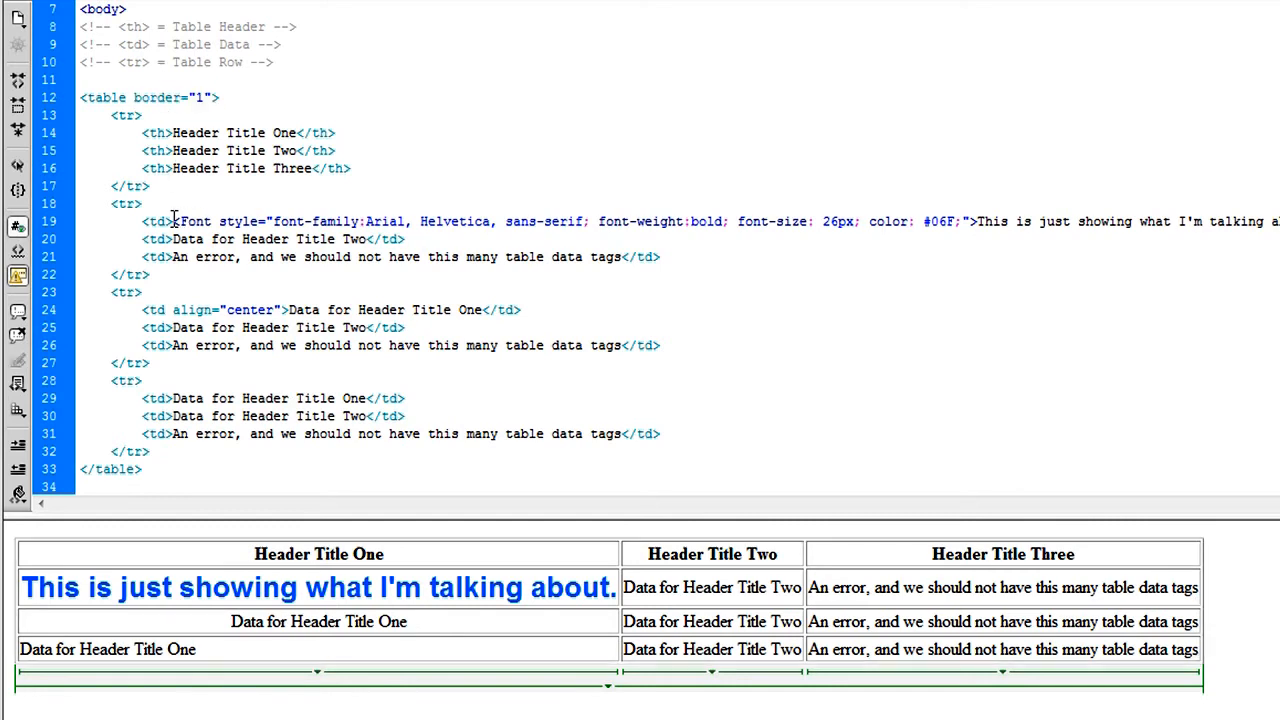